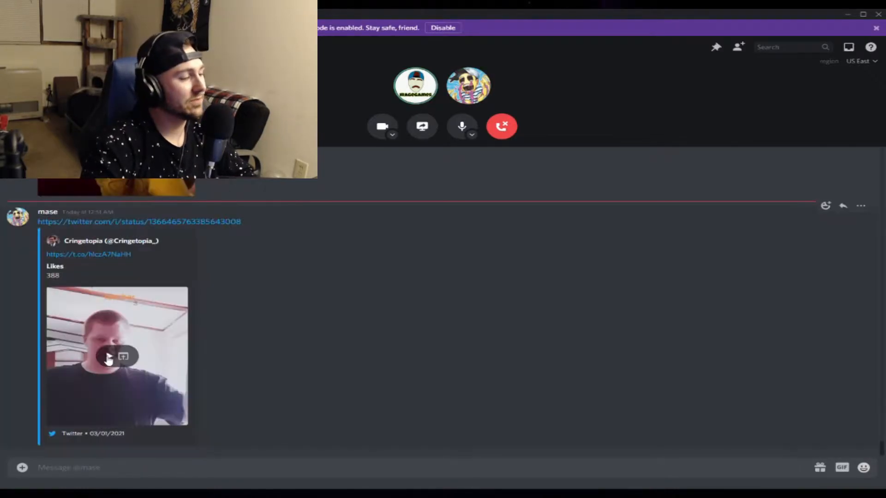
Play the embedded quiet kid tweet video through to its end at 0:15
left_click(117, 356)
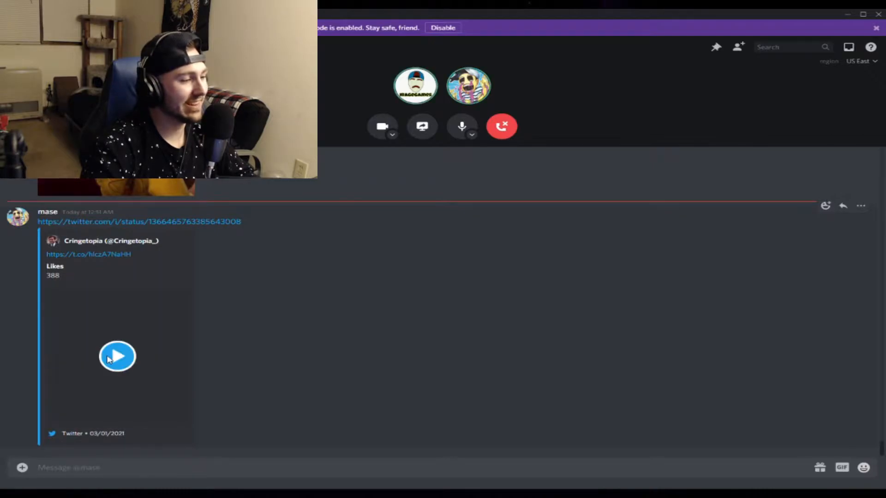
left_click(117, 356)
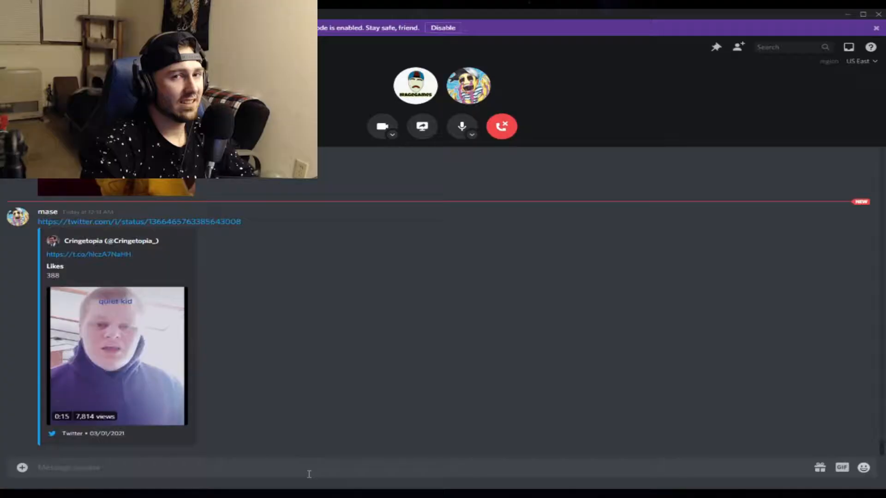
left_click(117, 355)
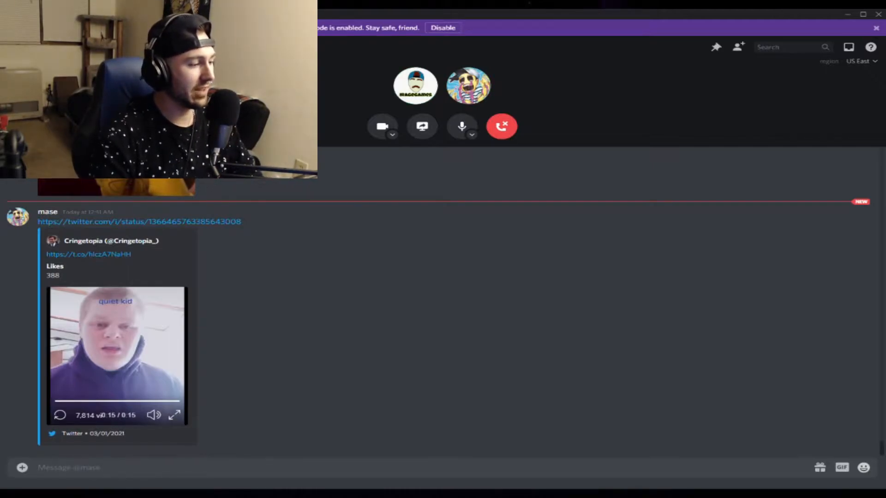
mouse_move(353, 447)
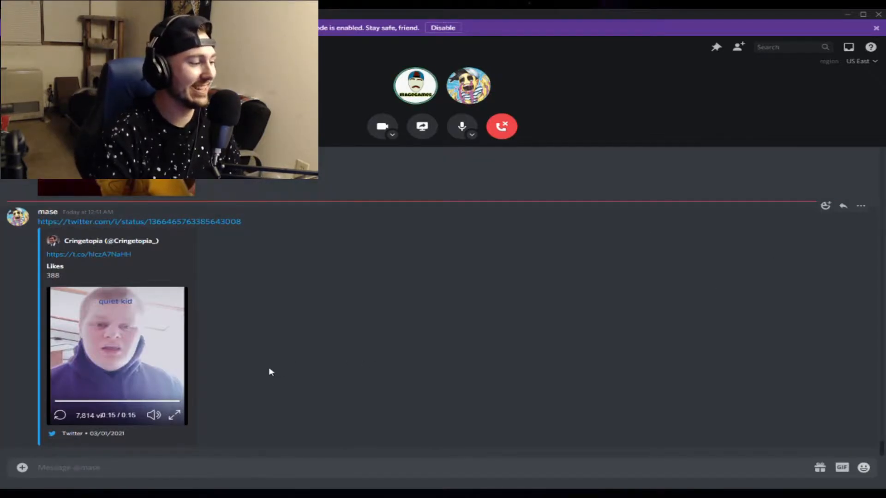
Scroll down the chat and play the Princess Peach tweet video
scroll("down", 3)
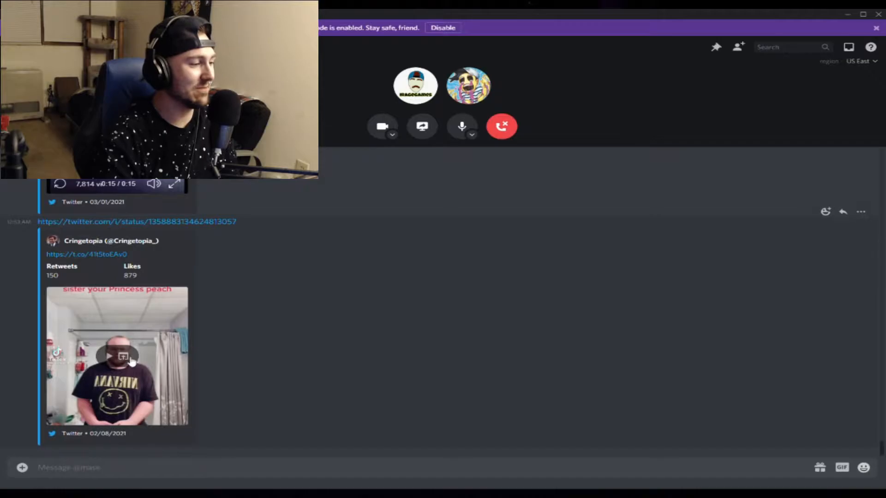
left_click(122, 357)
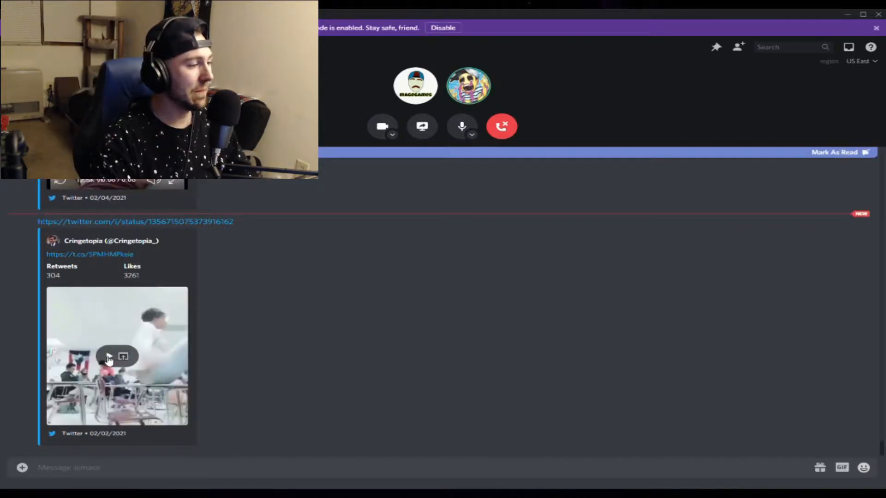
Watch the classroom video, then put the 'Not you that's for sure' TikTok video in full screen
left_click(109, 356)
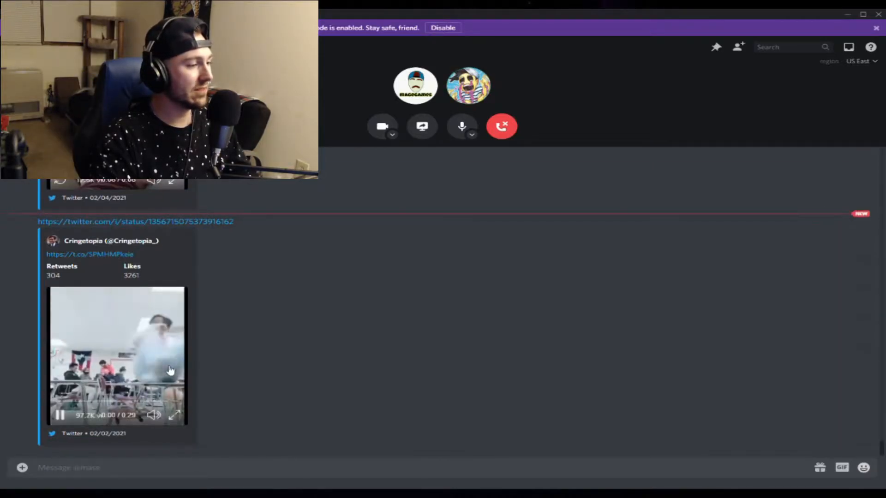
left_click(175, 415)
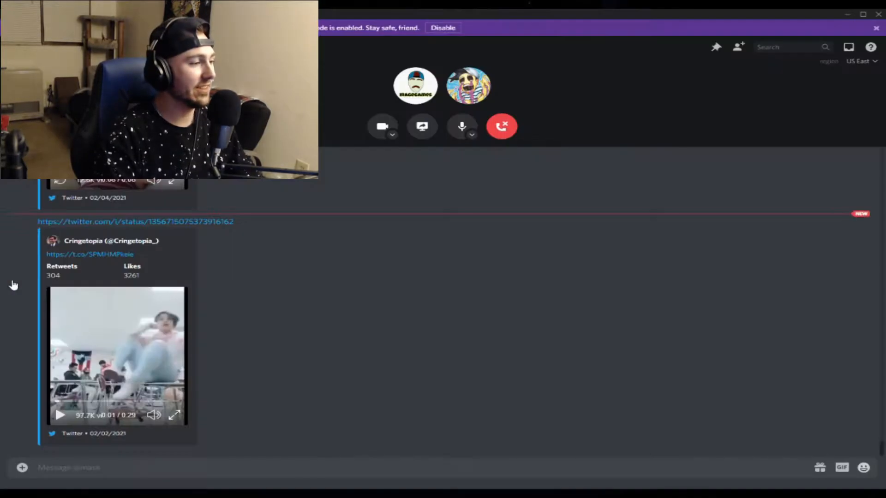
left_click(174, 415)
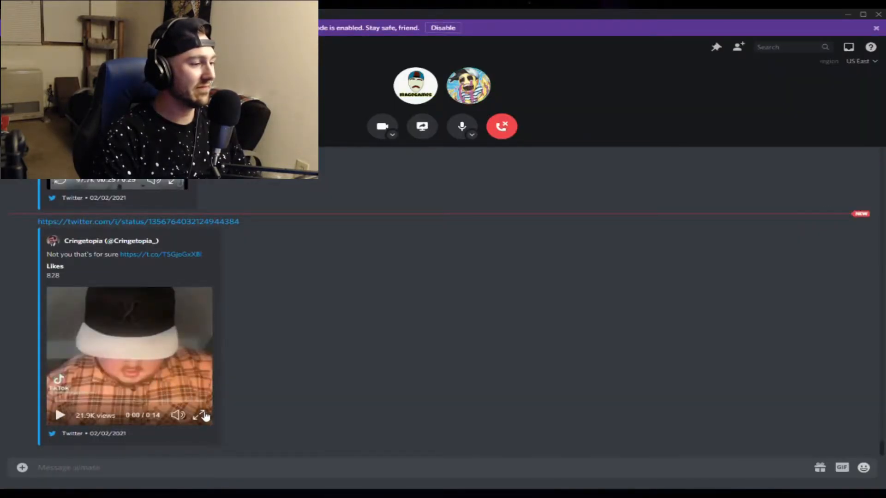
left_click(201, 414)
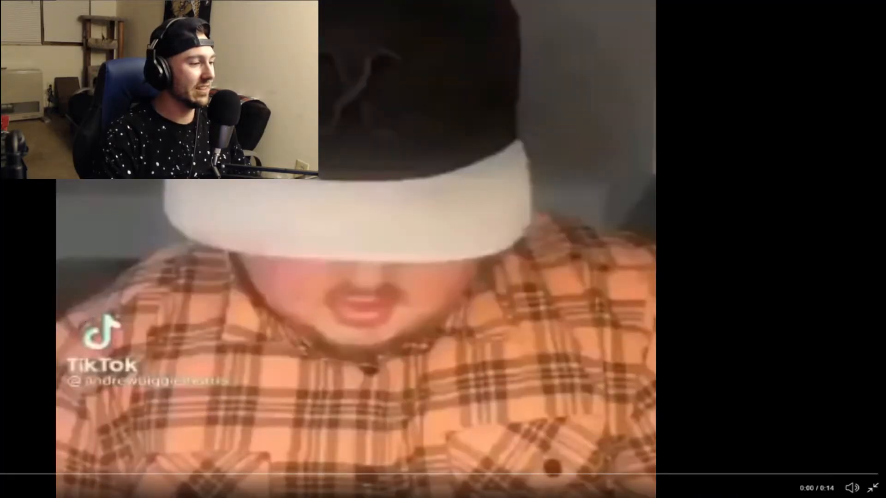